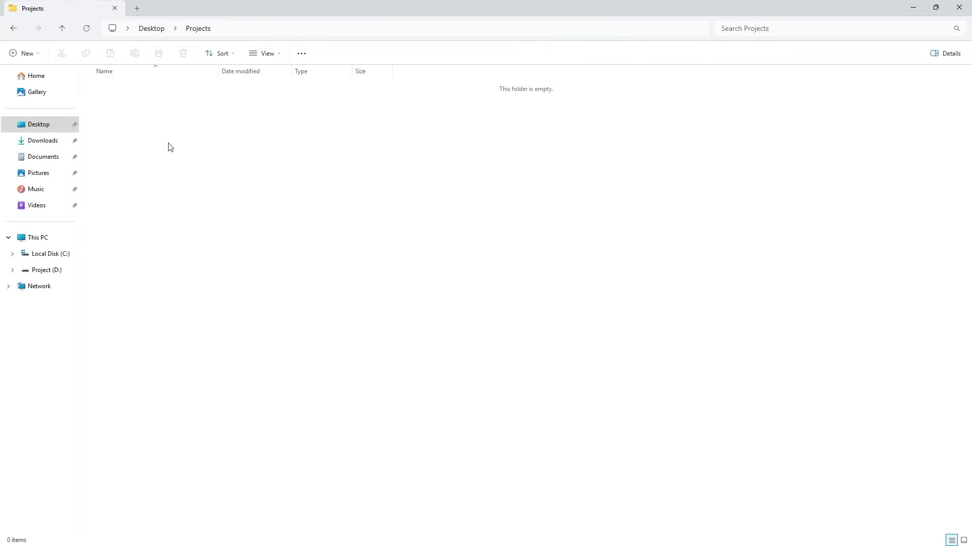
pyautogui.moveTo(312, 126)
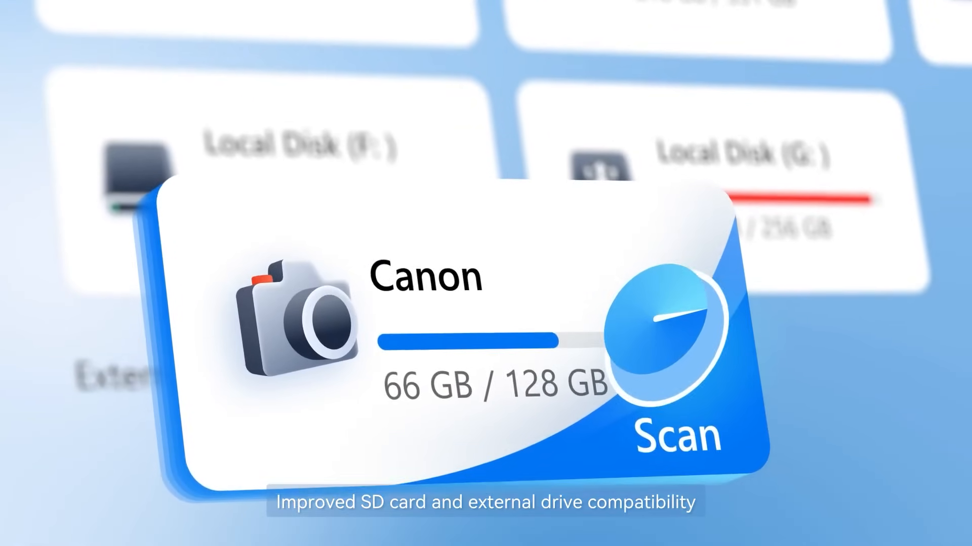
# Step: Run the downloaded Recoverit setup file and install the program
pyautogui.click(674, 432)
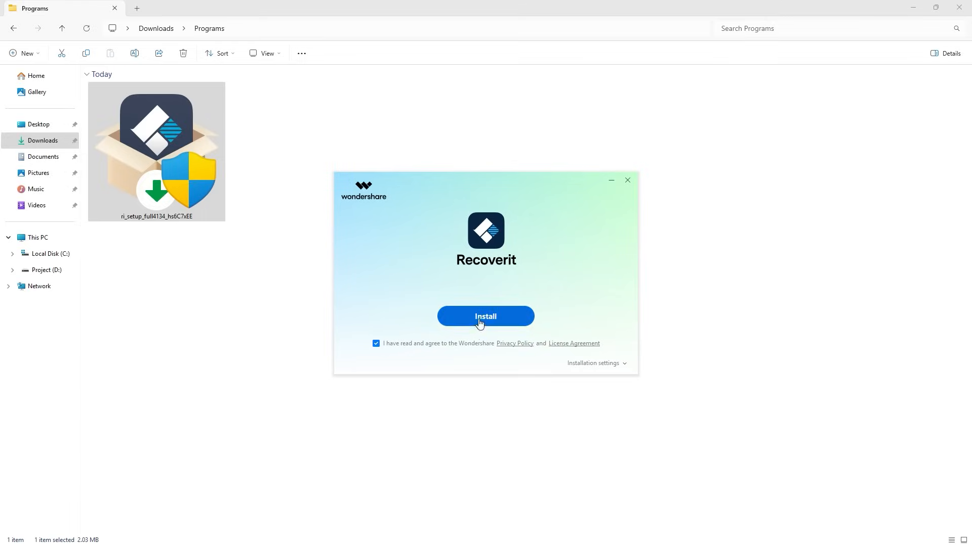
pyautogui.click(486, 315)
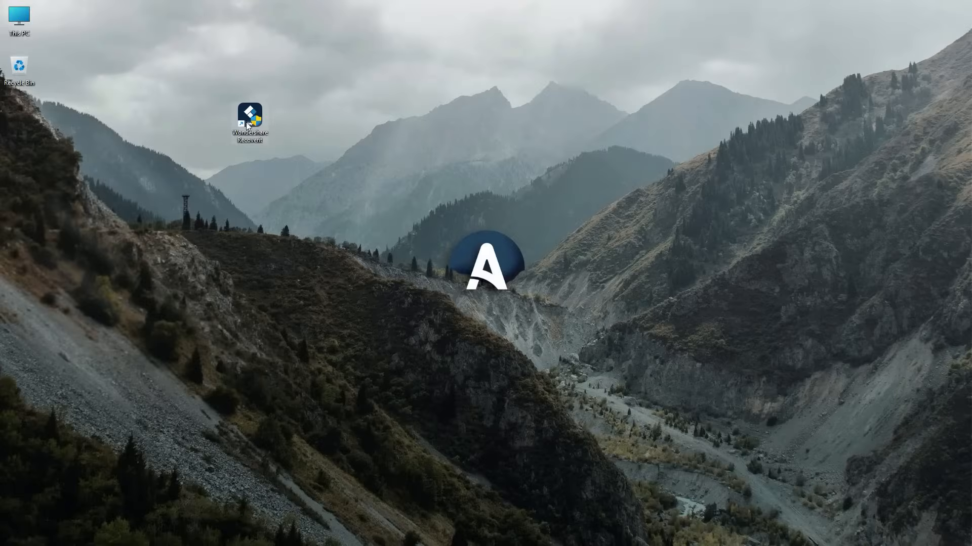
# Step: Launch Wondershare Recoverit from its desktop shortcut and check the top-right toolbar icons
pyautogui.doubleClick(249, 118)
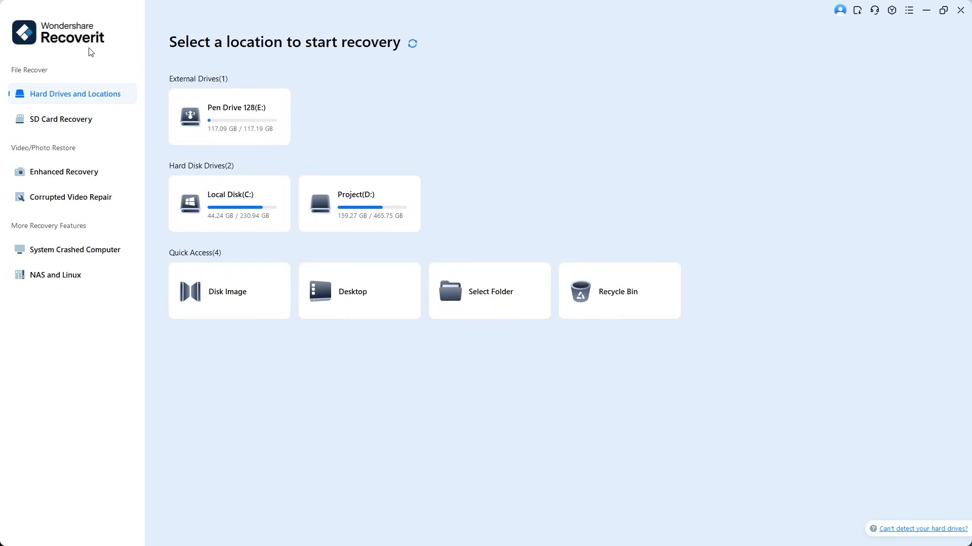
pyautogui.moveTo(834, 26)
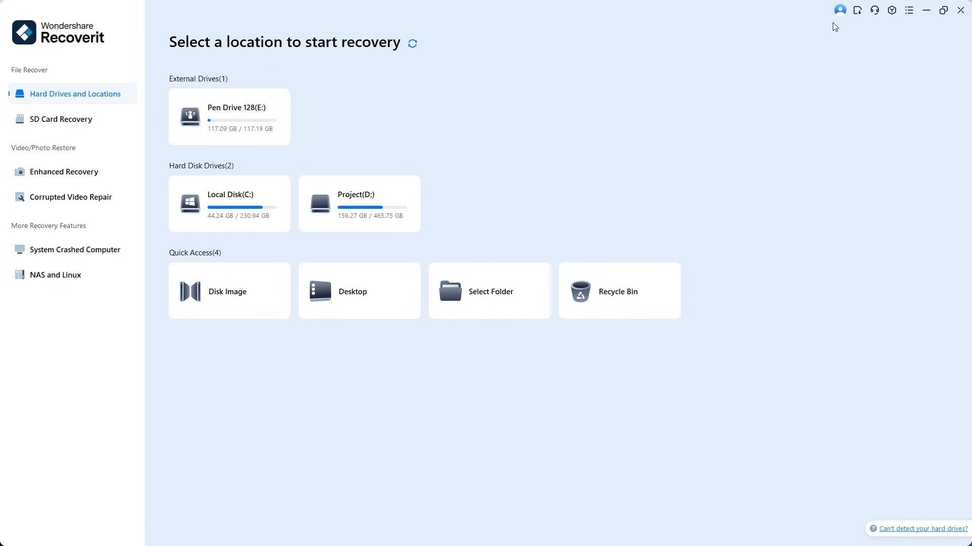
pyautogui.click(858, 10)
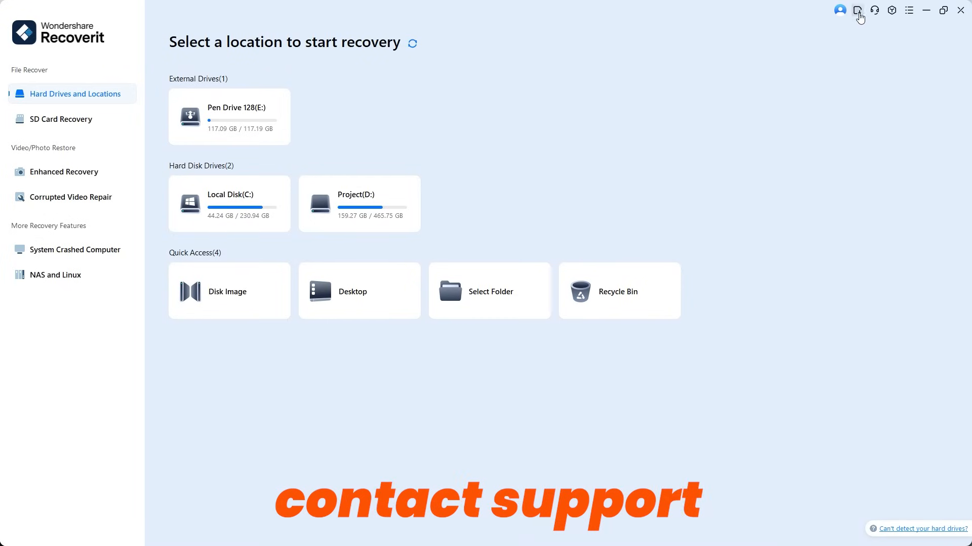
pyautogui.click(909, 10)
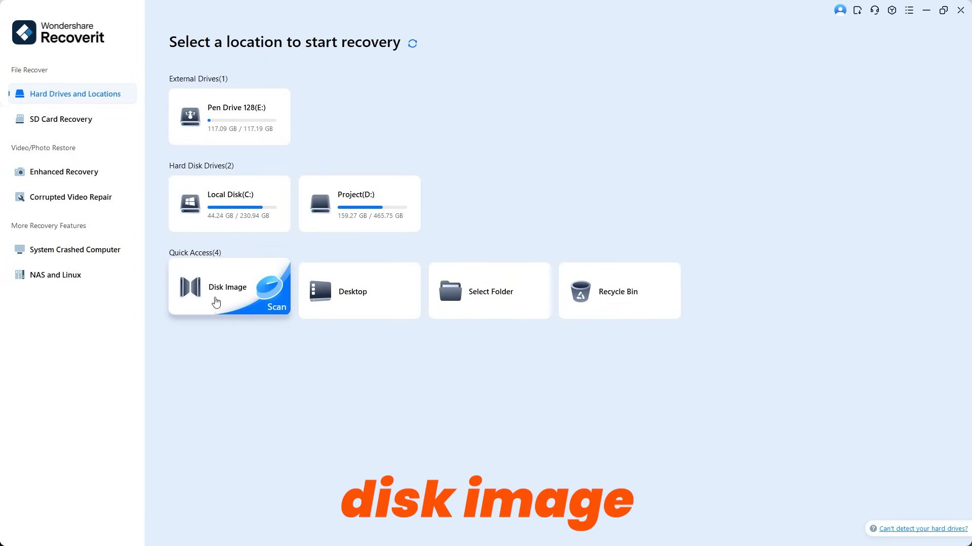
pyautogui.moveTo(370, 307)
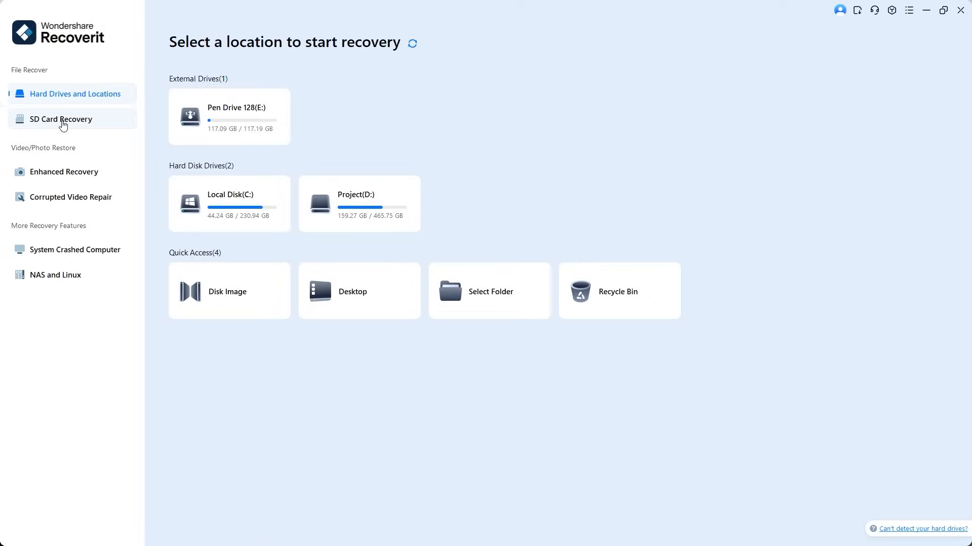
# Step: View the SD Card Recovery list, then switch to Enhanced Recovery
pyautogui.click(60, 119)
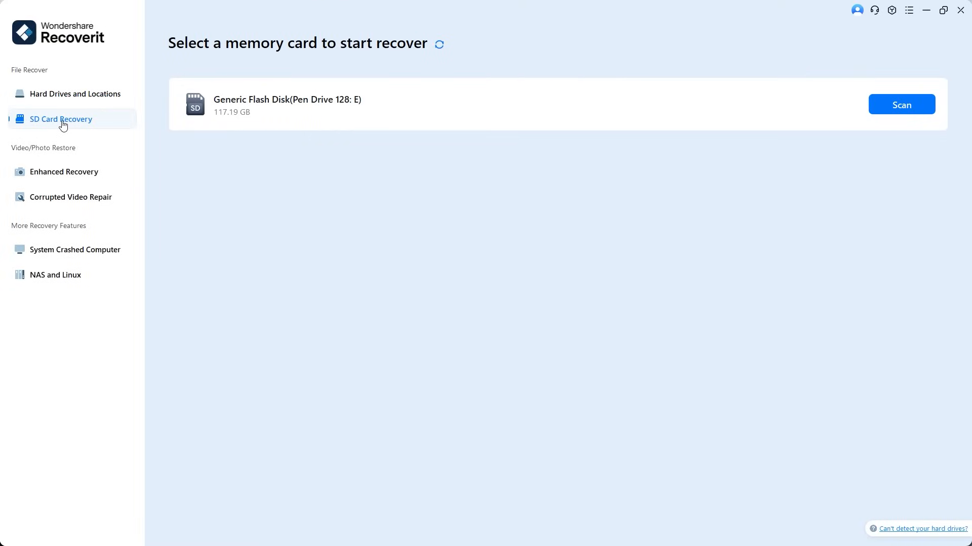
pyautogui.moveTo(325, 117)
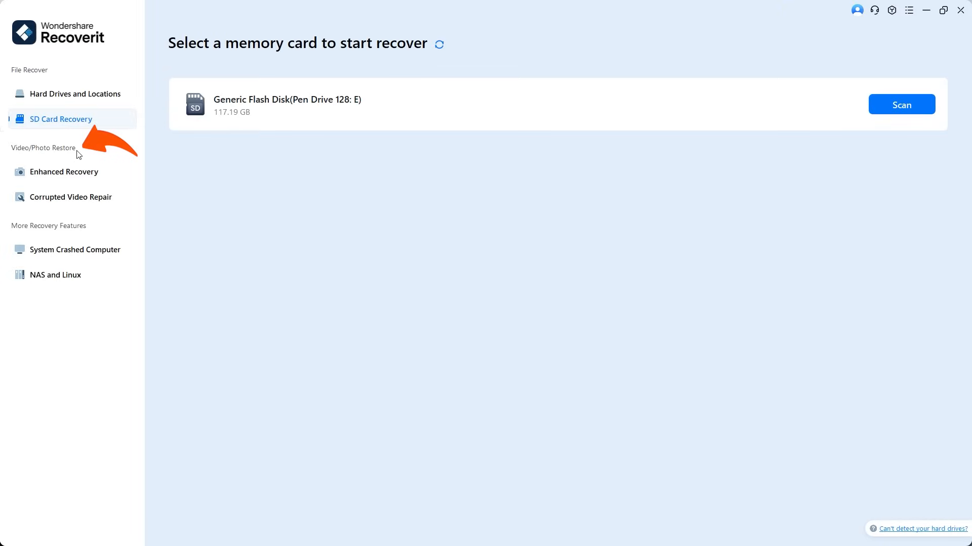
pyautogui.click(62, 171)
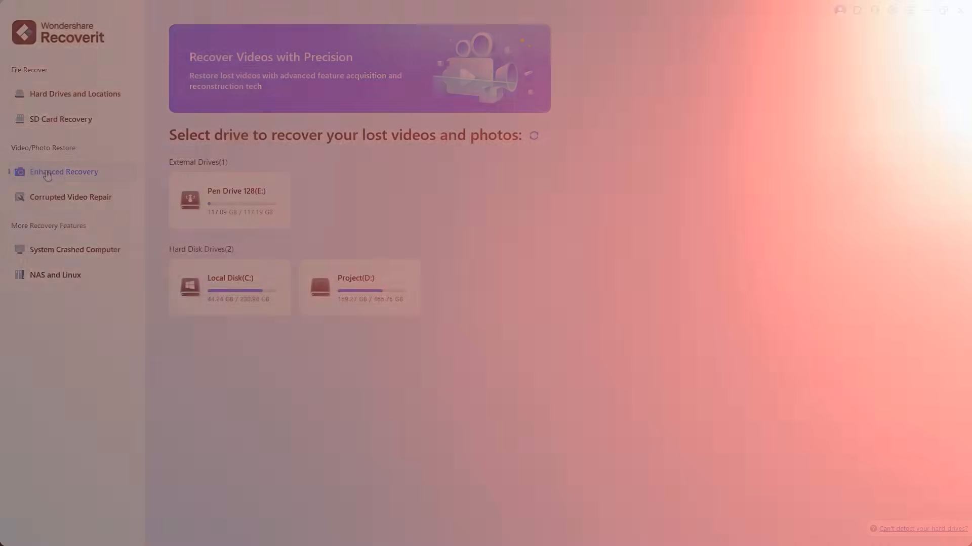
pyautogui.click(71, 197)
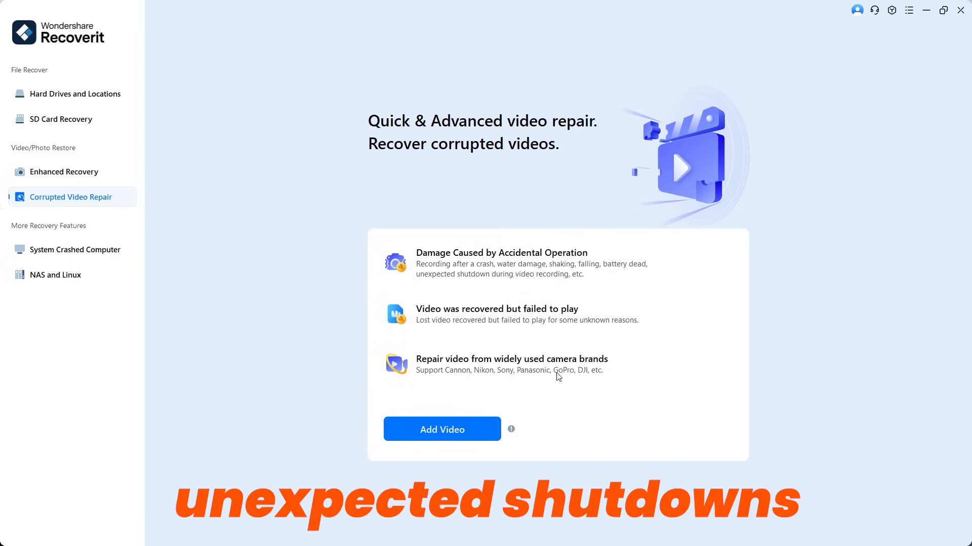
pyautogui.moveTo(558, 376)
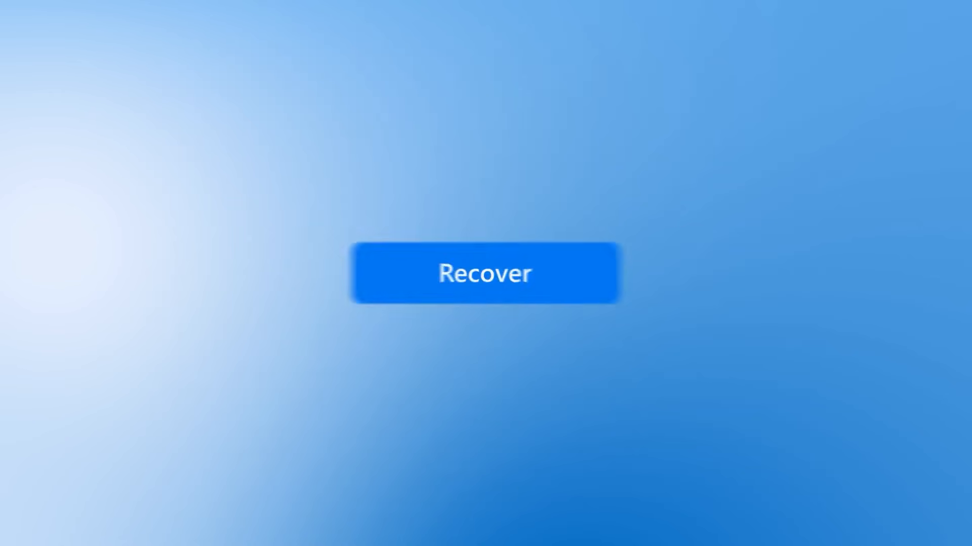
pyautogui.click(485, 274)
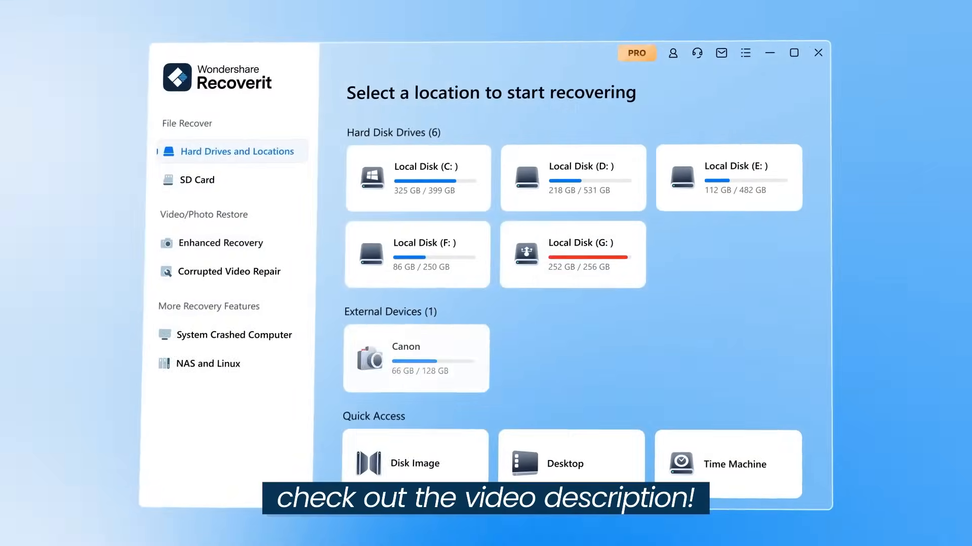
# Step: Go to System Crashed Computer under More Recovery Features
pyautogui.click(229, 271)
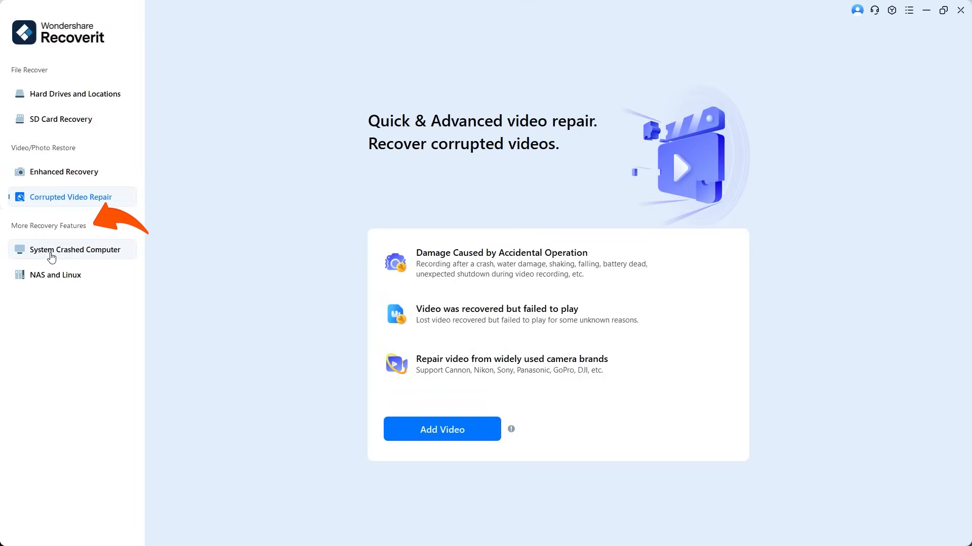
pyautogui.click(75, 249)
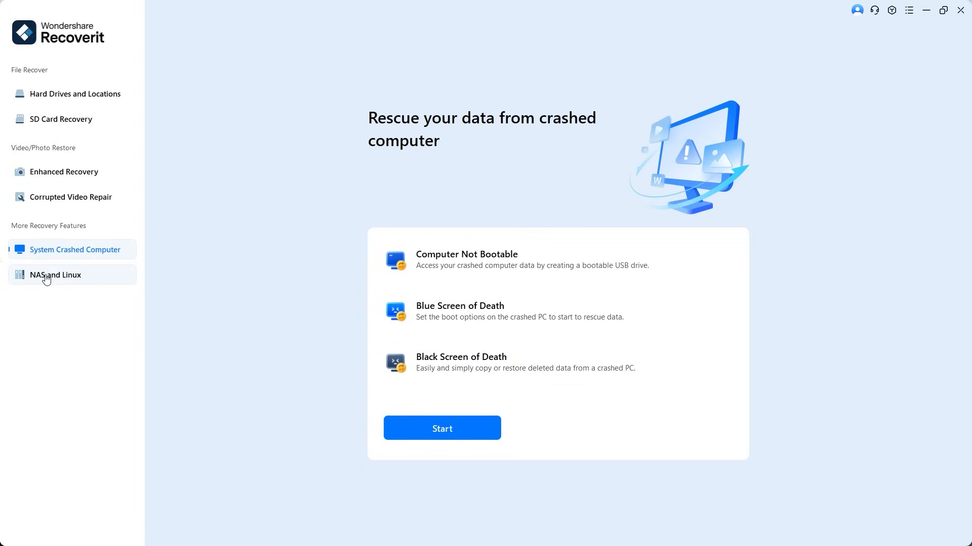
# Step: View the NAS and Linux recovery options, then scan the 128 GB pen drive
pyautogui.click(56, 274)
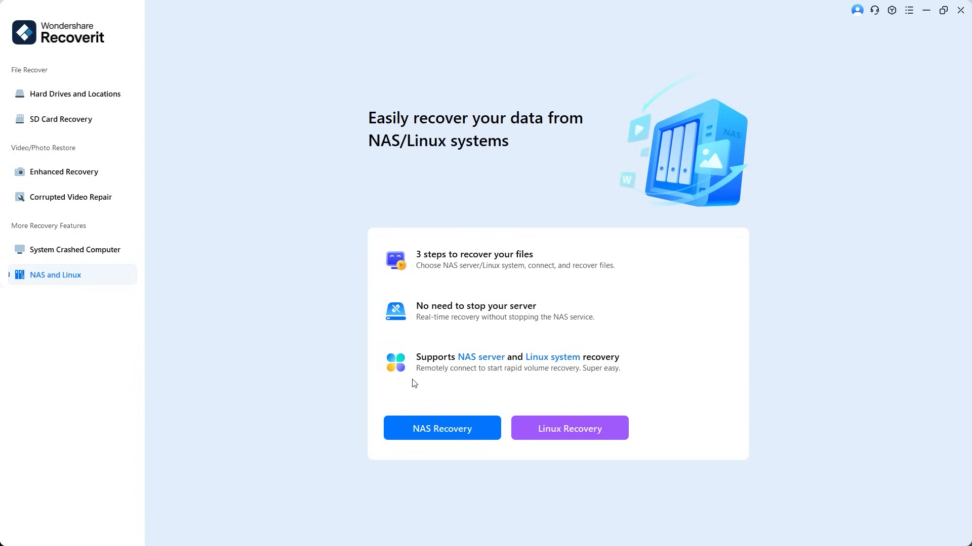
pyautogui.moveTo(607, 383)
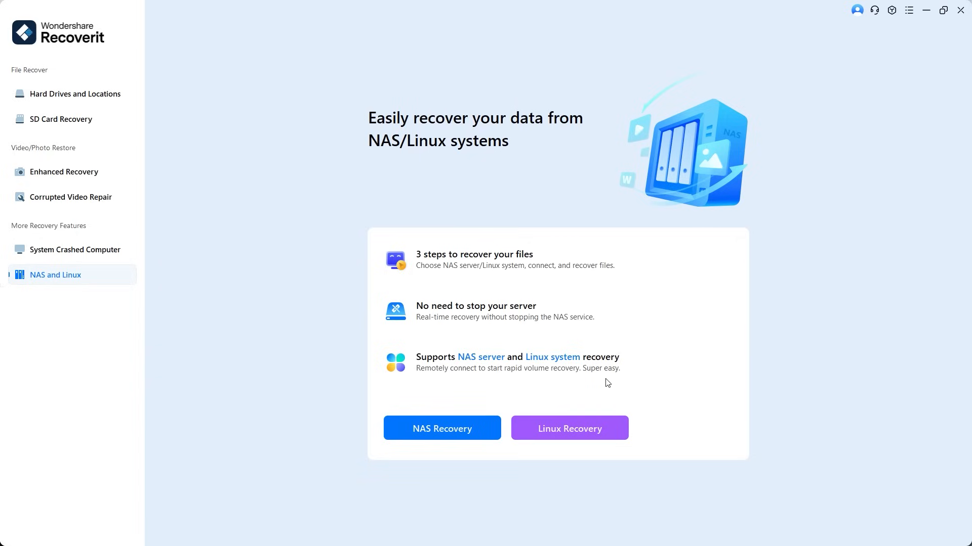
pyautogui.click(74, 94)
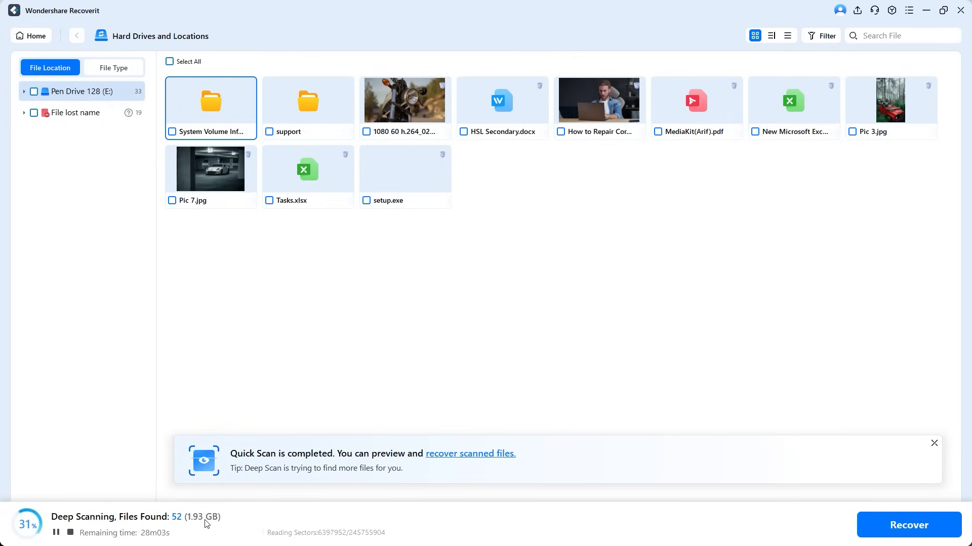
pyautogui.doubleClick(210, 168)
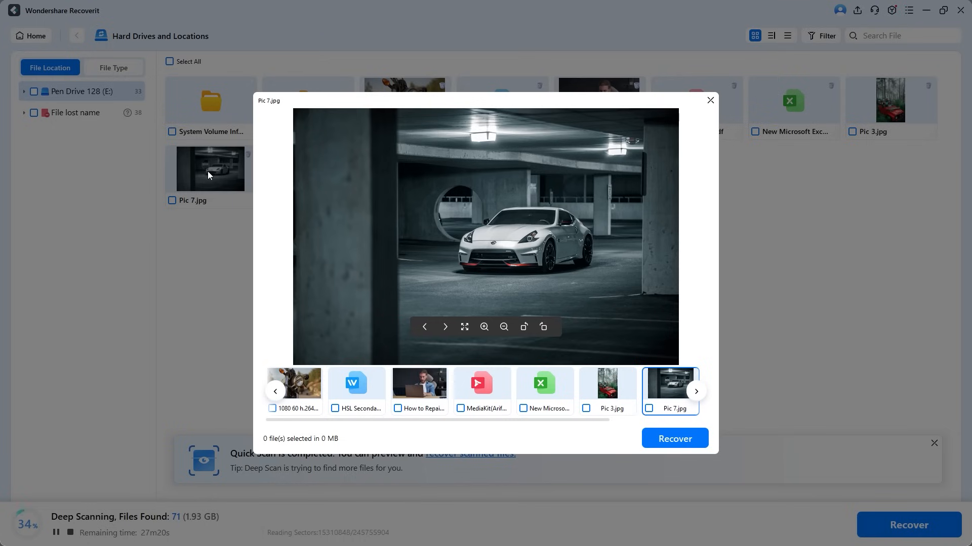
pyautogui.click(293, 391)
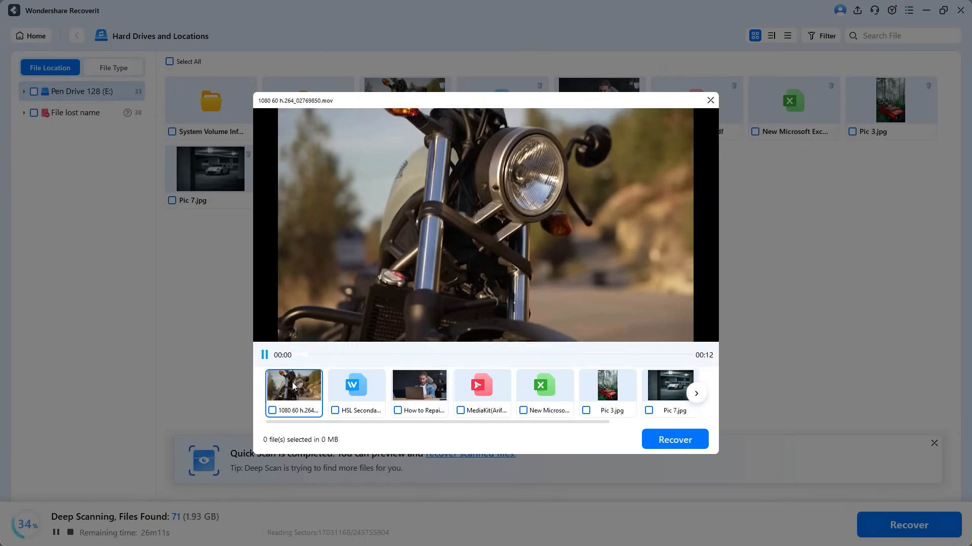
pyautogui.click(710, 99)
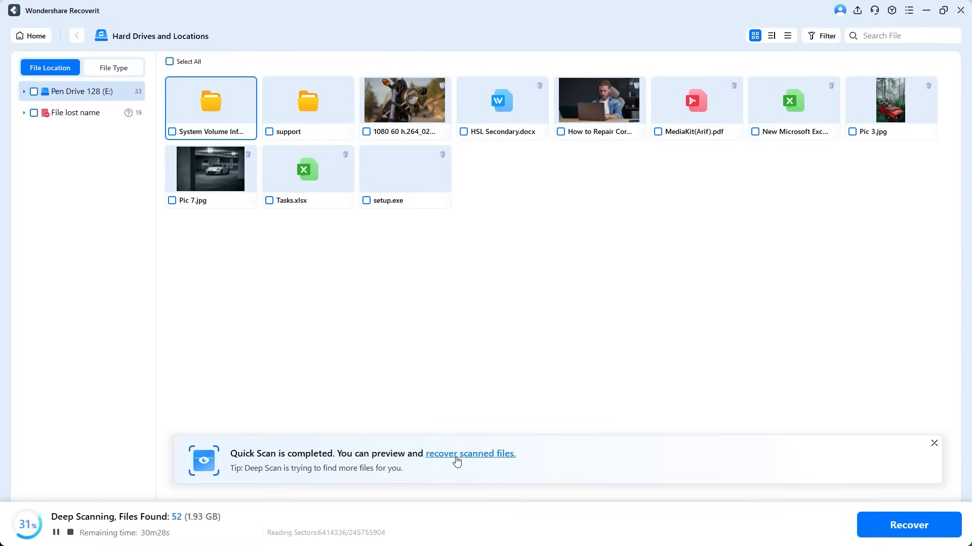
# Step: Select all nine scanned files and recover them to Project (D:) > Wondershare > Recover
pyautogui.click(367, 132)
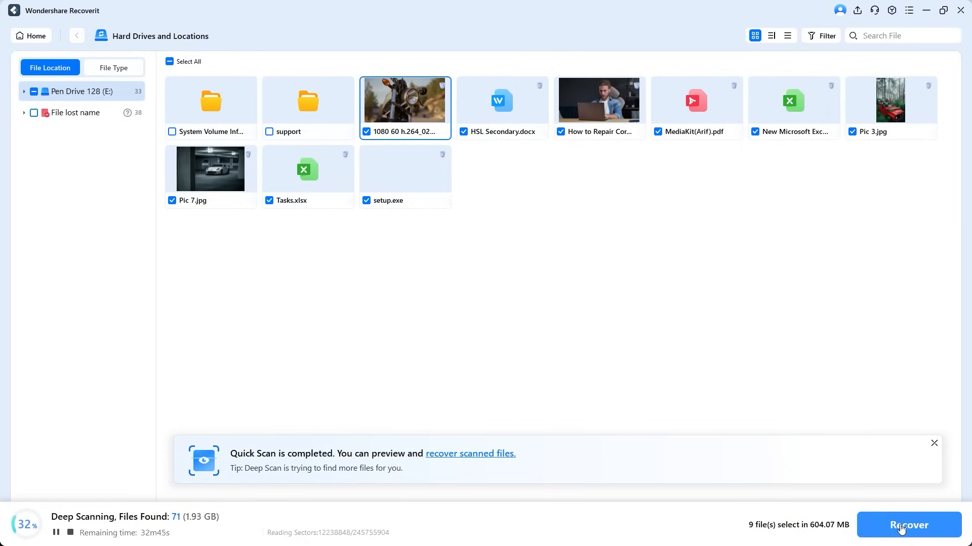
pyautogui.click(907, 525)
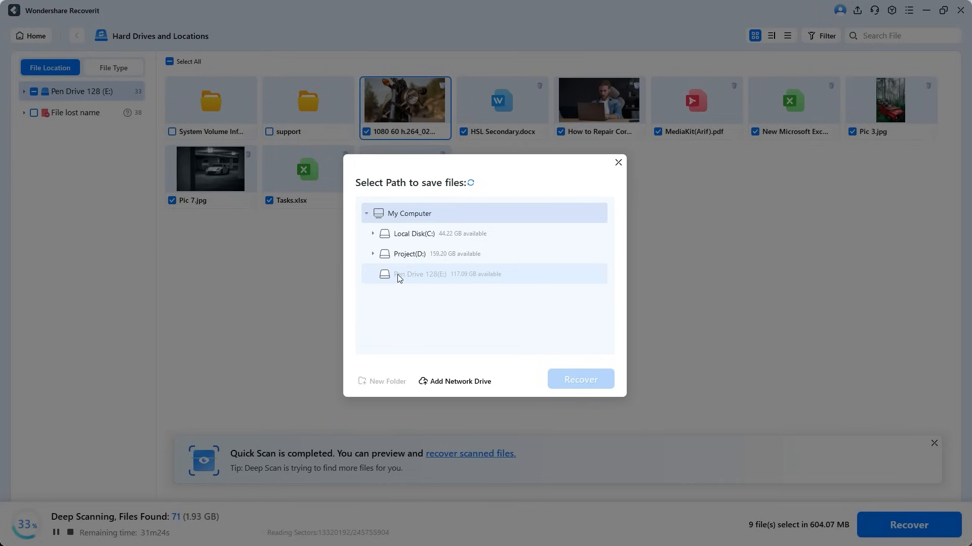
pyautogui.moveTo(473, 283)
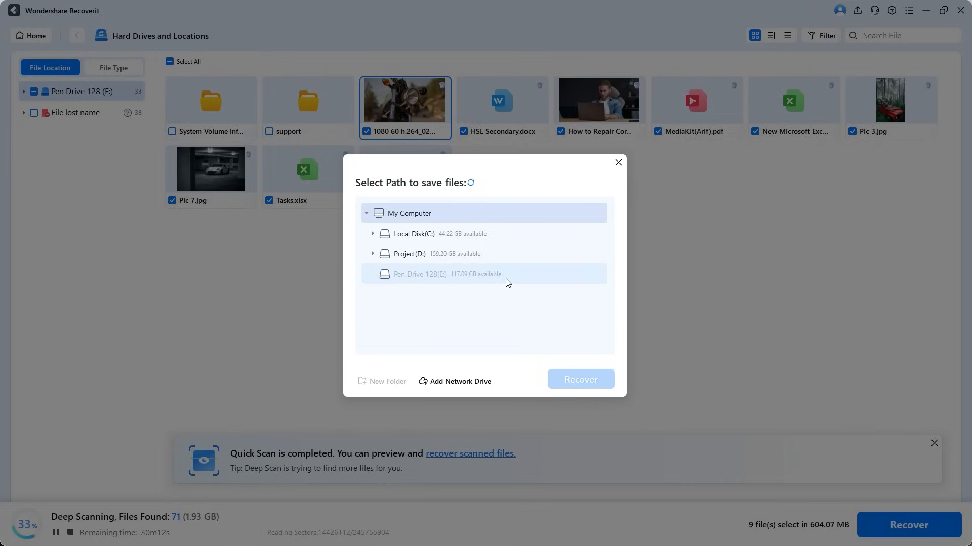
pyautogui.click(373, 253)
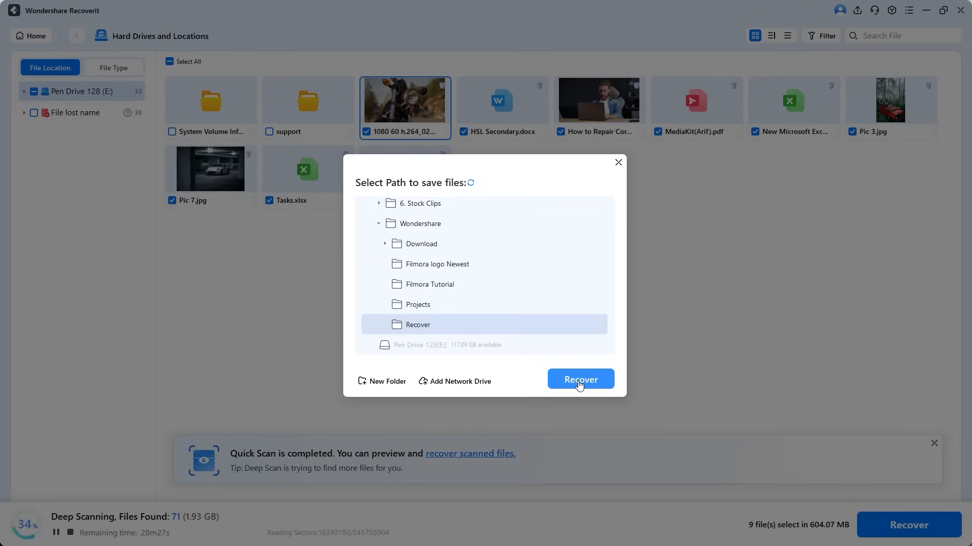
pyautogui.click(580, 378)
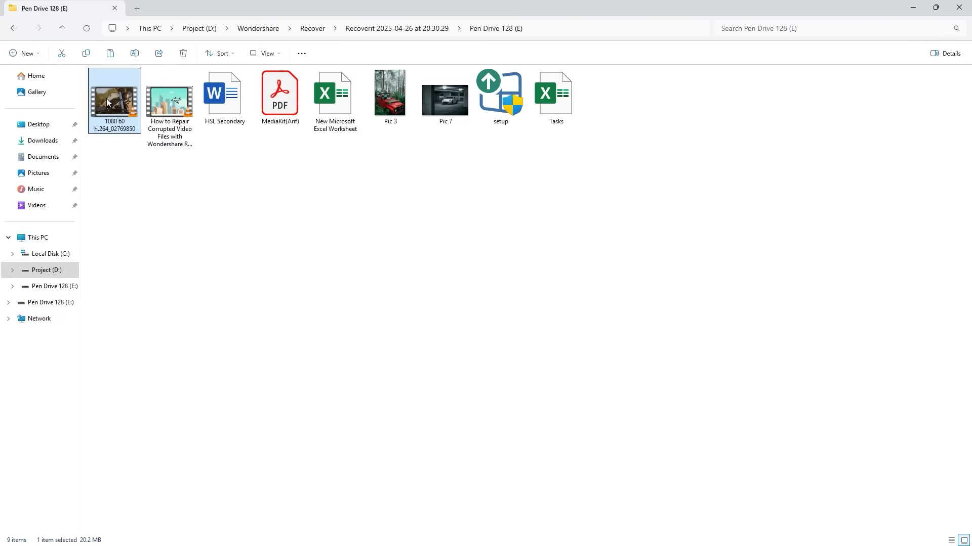
# Step: Play the recovered 1080 60 video file
pyautogui.doubleClick(114, 94)
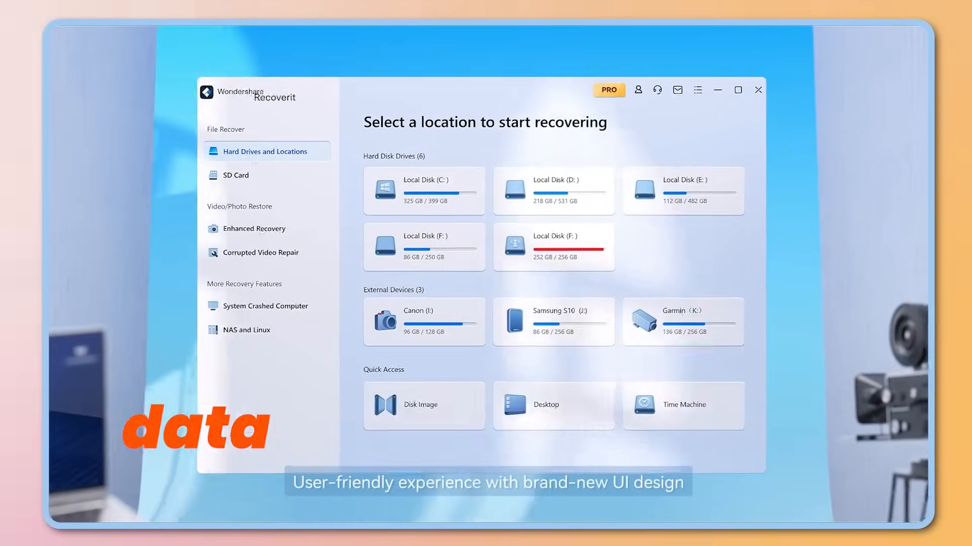
# Step: Open the Recoverit website and scroll through the Data Recovery Free page
pyautogui.click(423, 321)
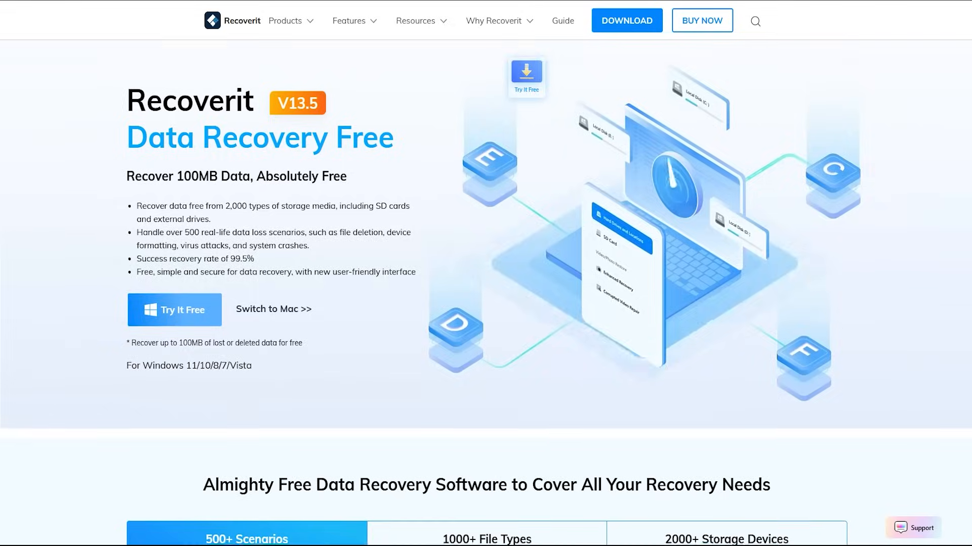
pyautogui.scroll(-3)
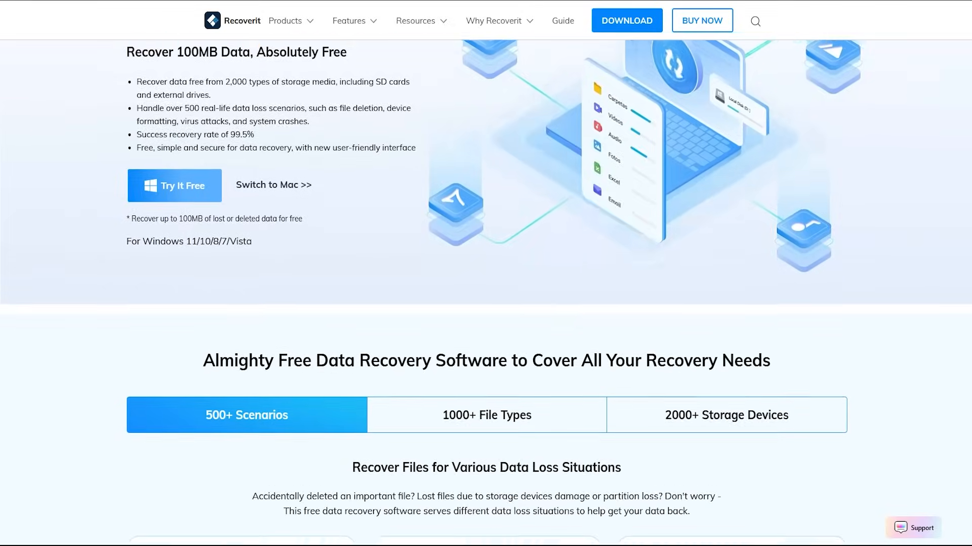